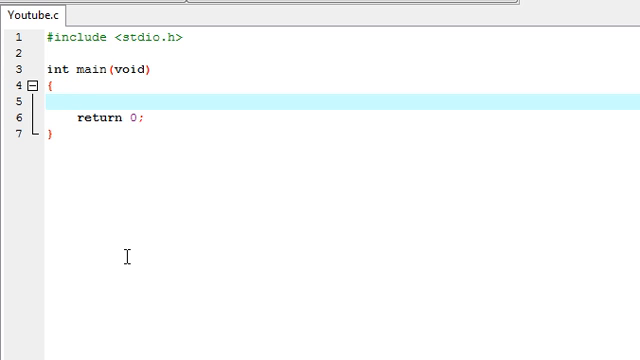
# Begin an int declaration in main, trying the names x and @#$_ and erasing each.
pyautogui.click(76, 100)
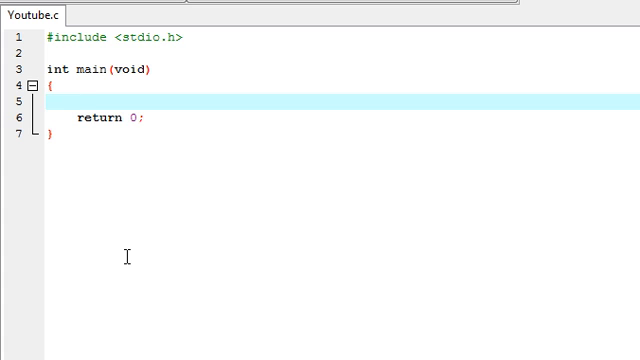
pyautogui.click(72, 104)
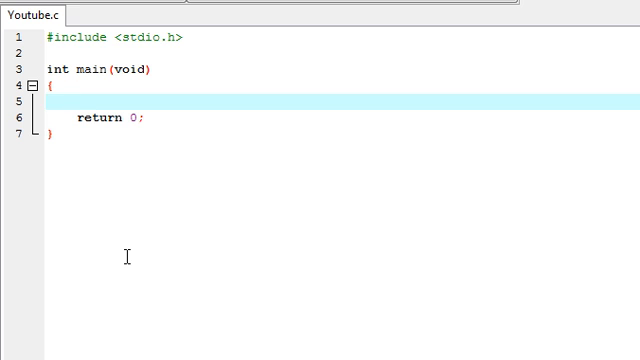
pyautogui.write('int')
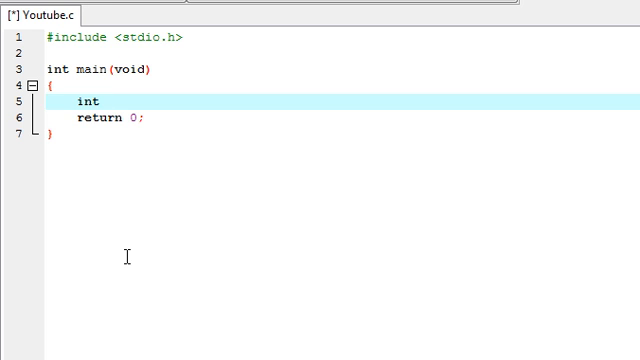
pyautogui.write('x')
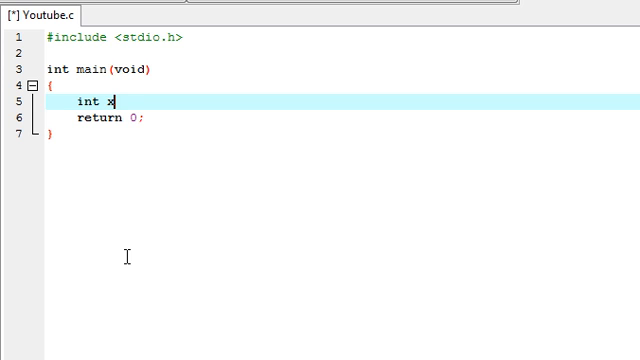
pyautogui.press('BackSpace')
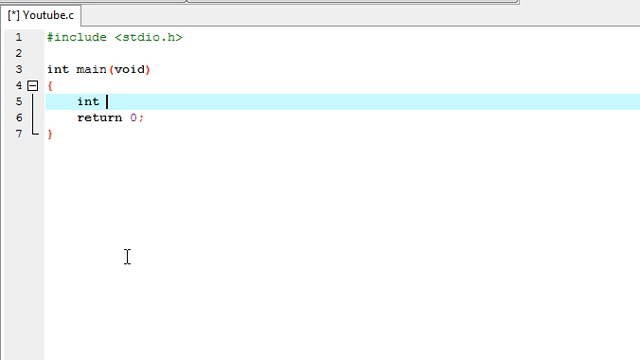
pyautogui.write('@')
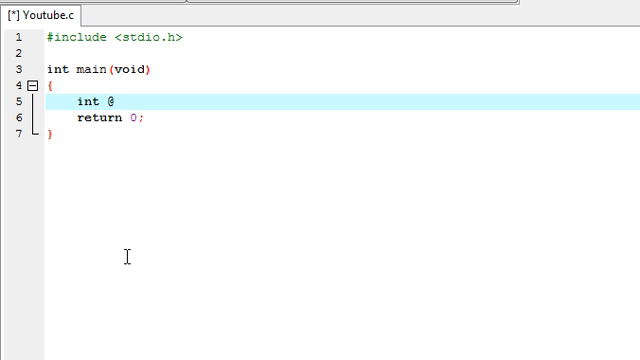
pyautogui.write('#$')
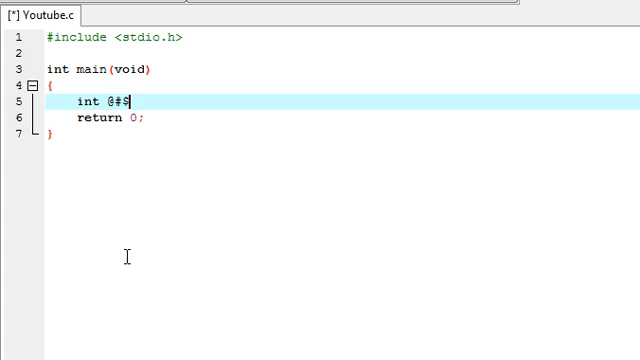
pyautogui.write('_')
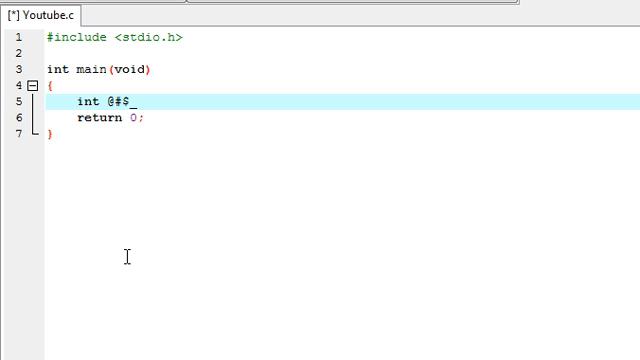
pyautogui.press('BackSpace')
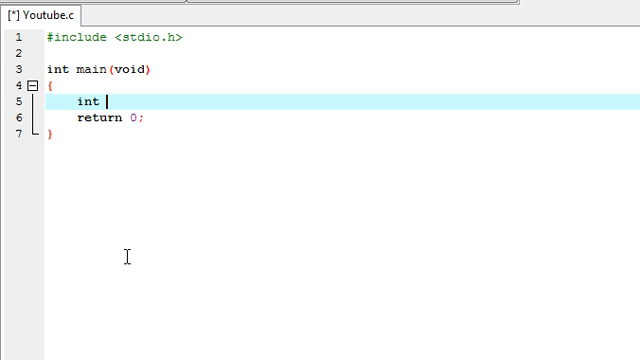
# Try the symbol-filled name !%^&&*()-=+ and erase it again.
pyautogui.write('!')
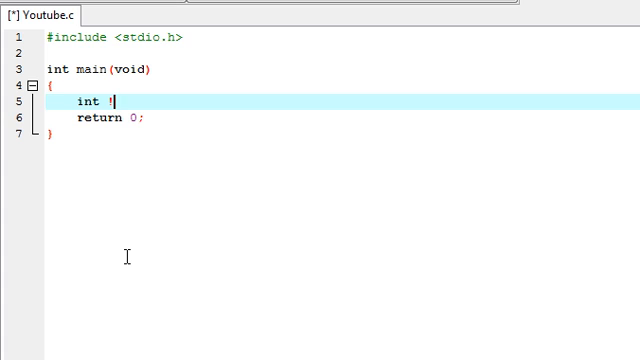
pyautogui.write('%')
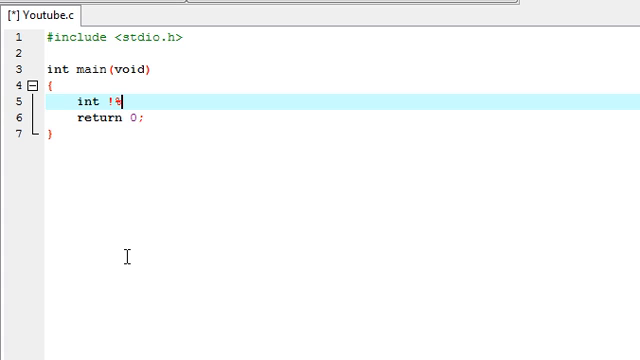
pyautogui.write('^&')
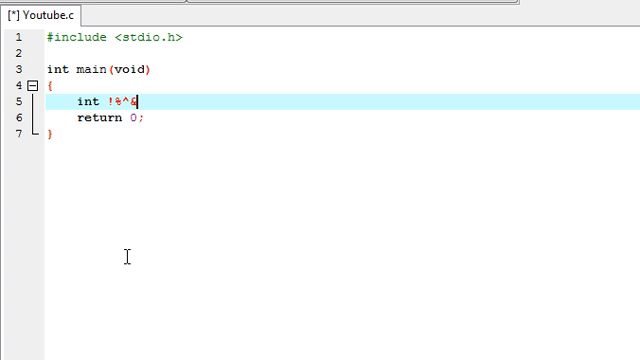
pyautogui.write('&*')
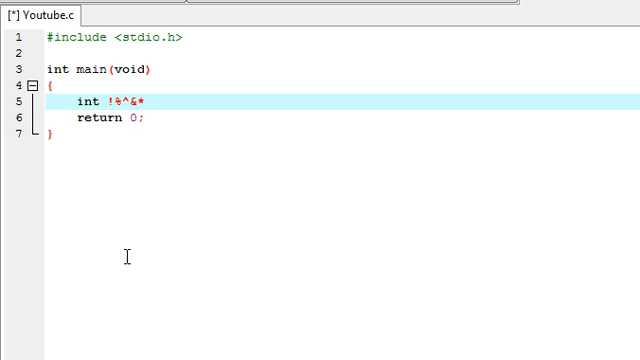
pyautogui.write('()')
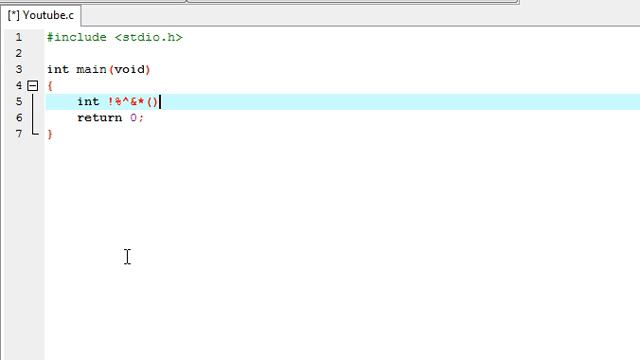
pyautogui.write('-')
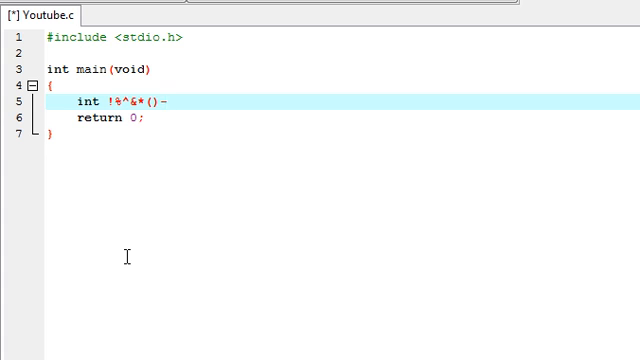
pyautogui.write('=+')
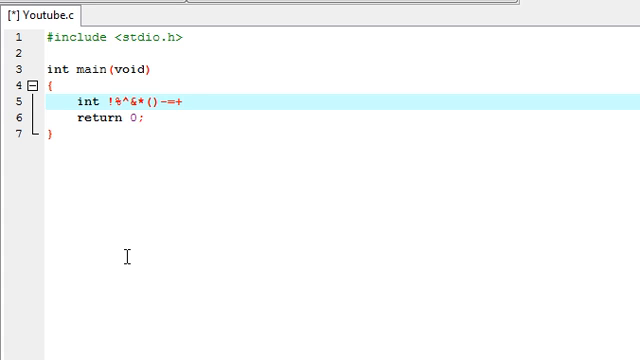
pyautogui.press('BackSpace')
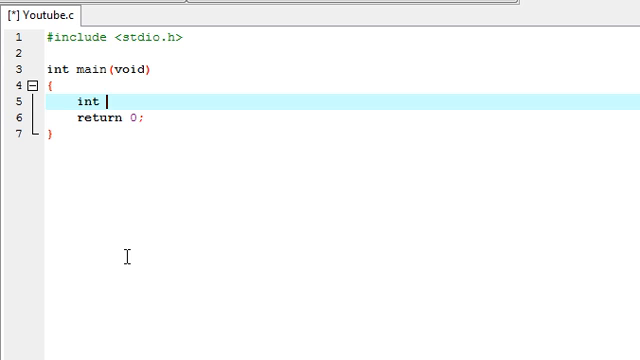
# Try the long name smallVariable and delete it, leaving a short name to follow.
pyautogui.write('small')
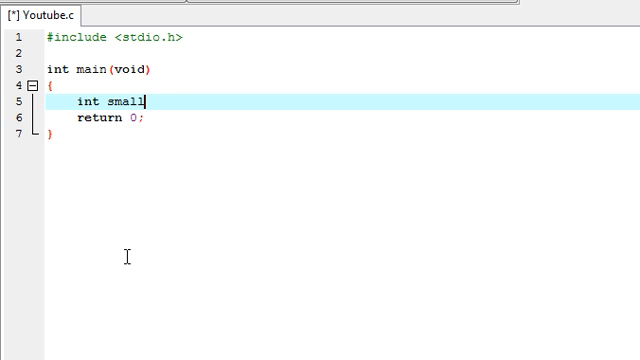
pyautogui.write('Variable')
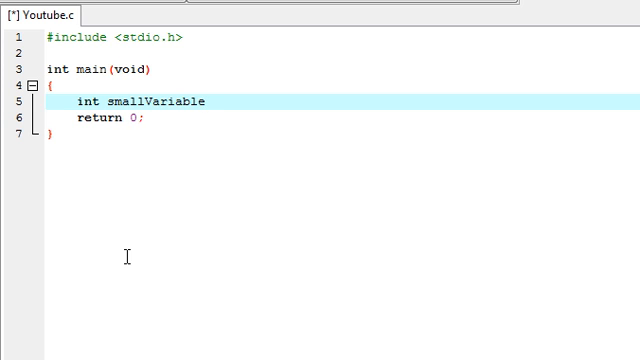
pyautogui.click(204, 102)
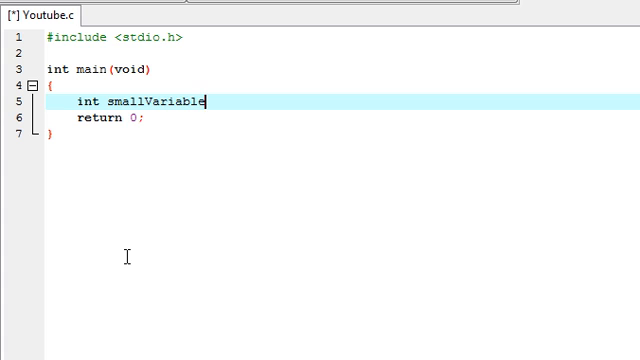
pyautogui.press('BackSpace')
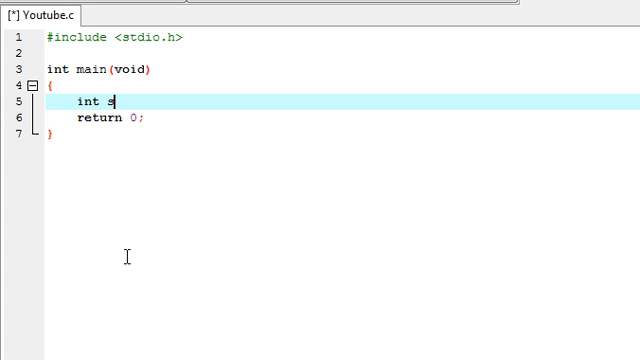
# Declare int x; in main and assign x = 5; on the next line.
pyautogui.write('x')
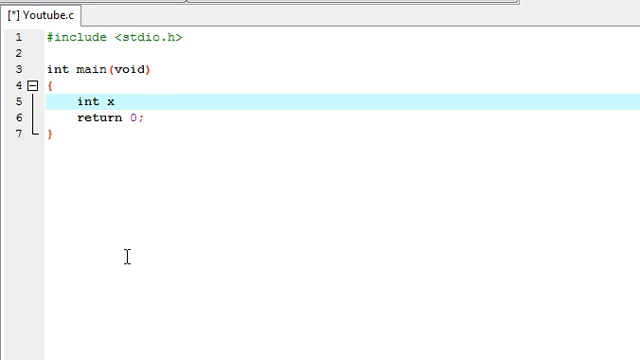
pyautogui.write(';')
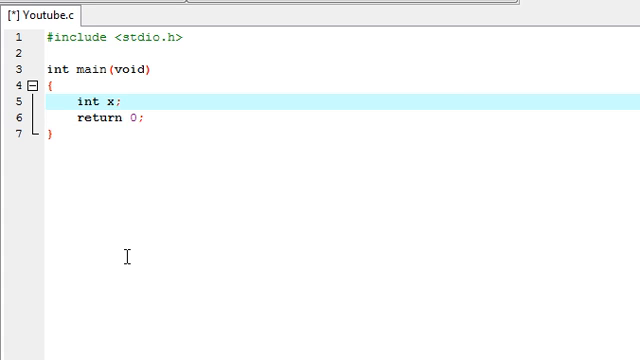
pyautogui.press('Return')
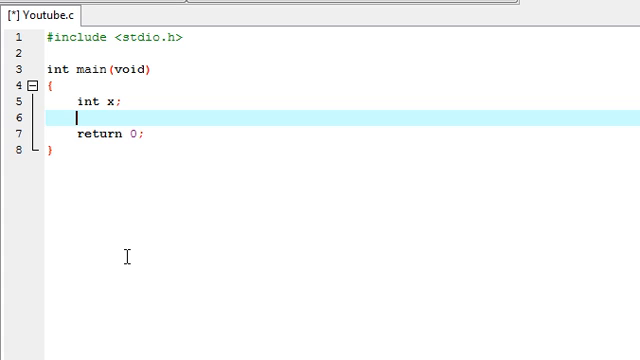
pyautogui.write('x = 5')
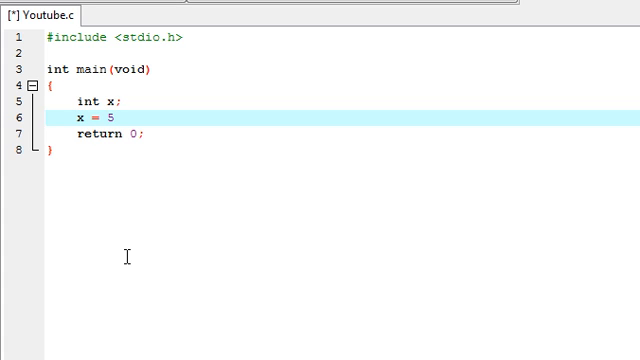
pyautogui.write(';')
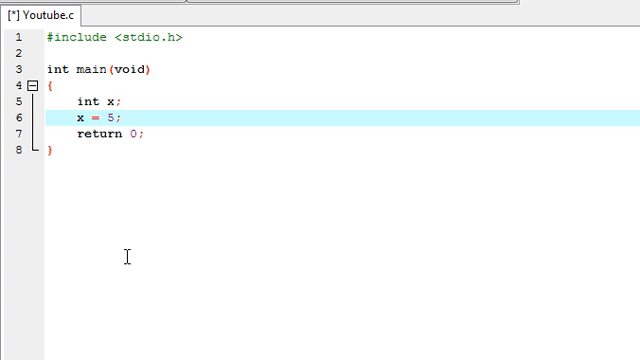
pyautogui.click(124, 128)
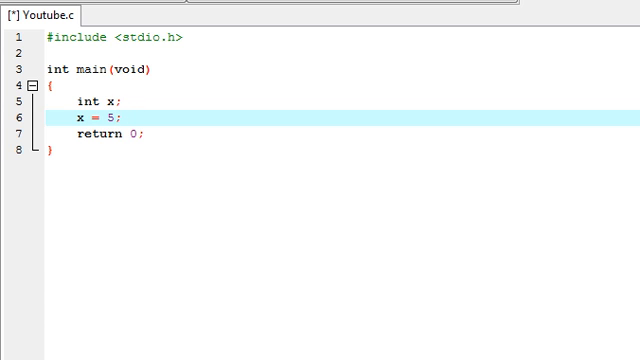
pyautogui.moveTo(508, 182)
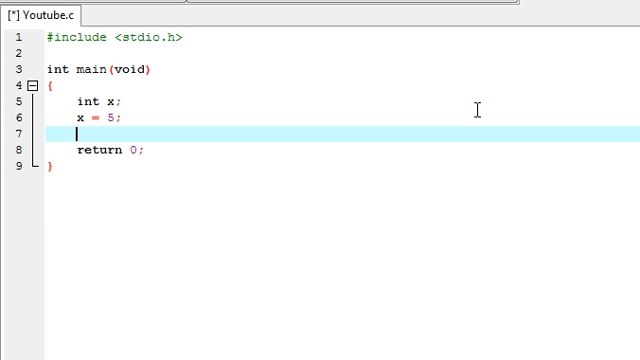
# Add printf("x is equal to %d", x); after the assignment, briefly trying %f in the format.
pyautogui.write('p')
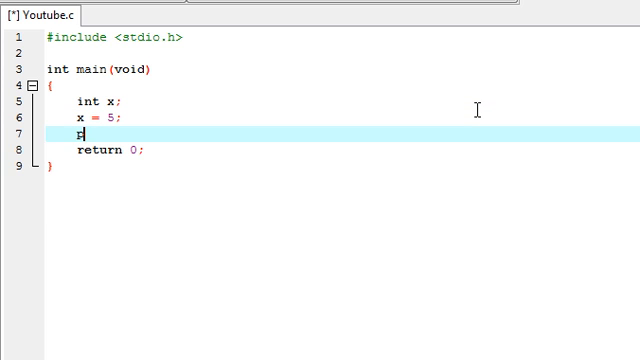
pyautogui.write('rintf()')
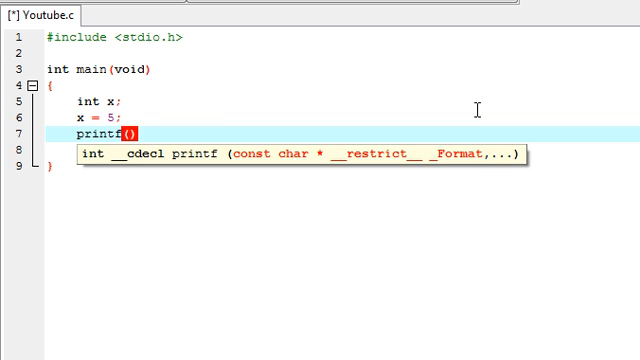
pyautogui.write('""')
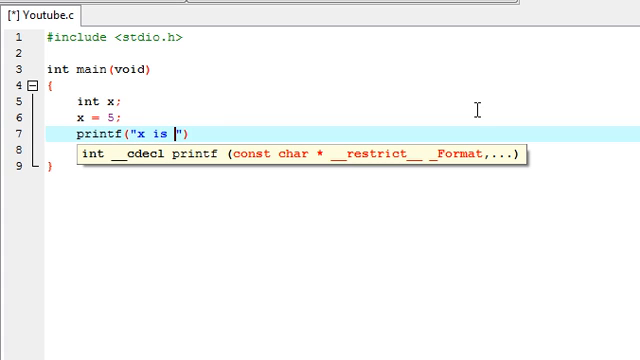
pyautogui.write('equal')
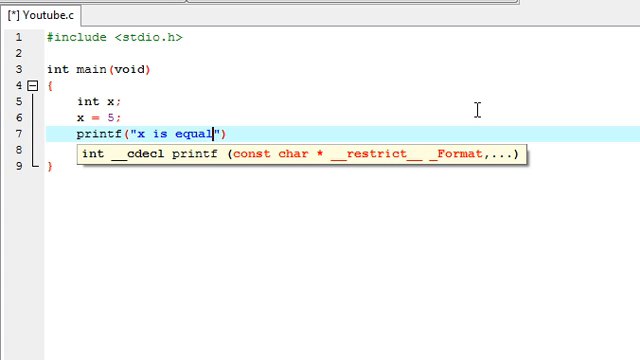
pyautogui.write('to %')
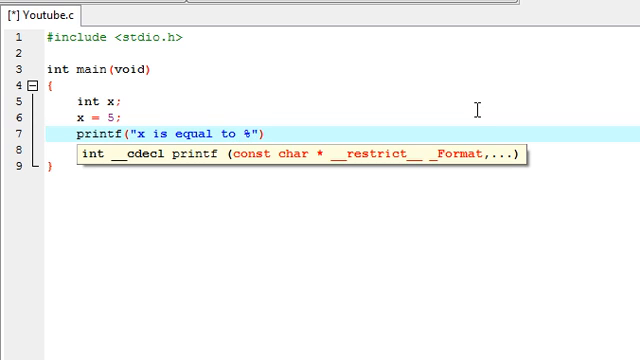
pyautogui.write('d')
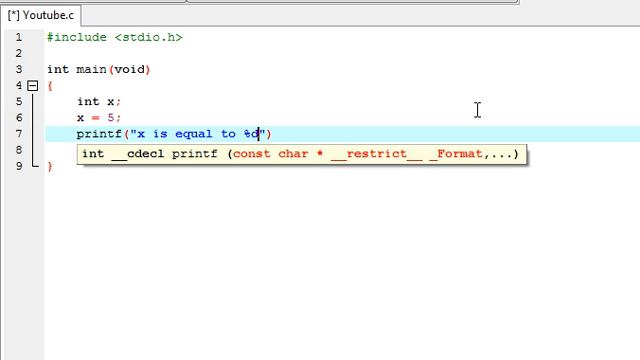
pyautogui.press('Backspace')
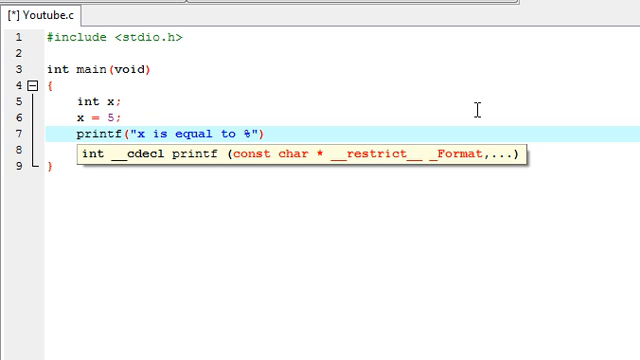
pyautogui.write('f')
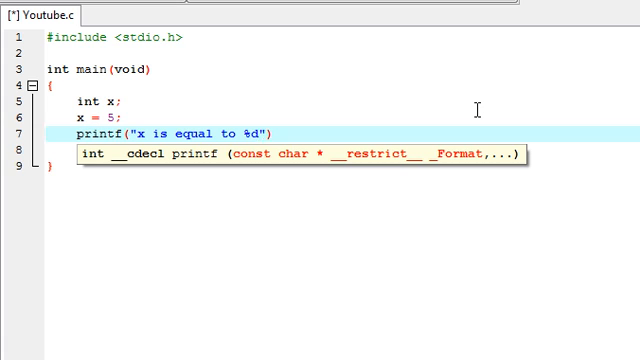
pyautogui.write(', x')
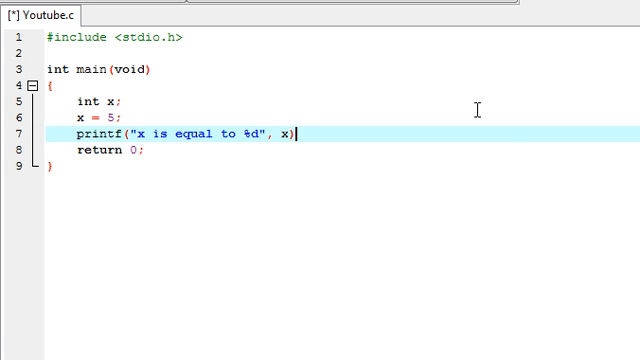
pyautogui.write(';')
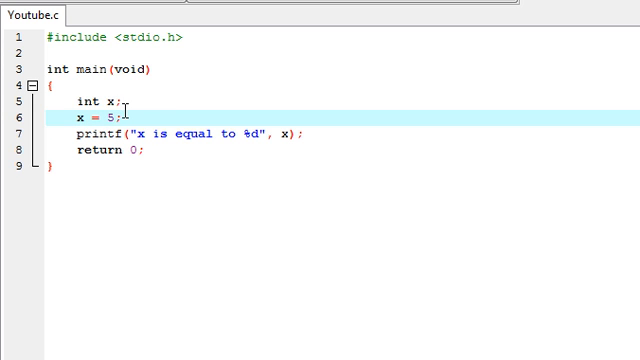
# Add a second assignment x = 6; right after the x = 5 line.
pyautogui.write('\\')
pyautogui.write('x')
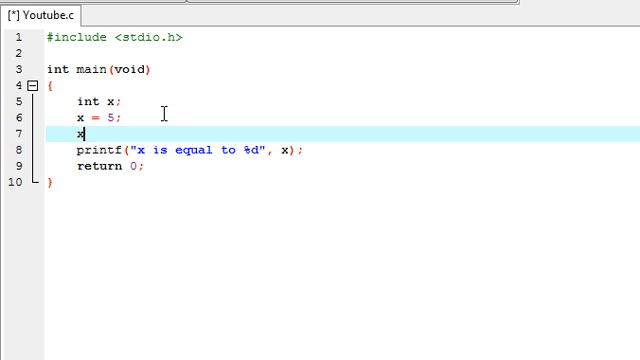
pyautogui.write('=')
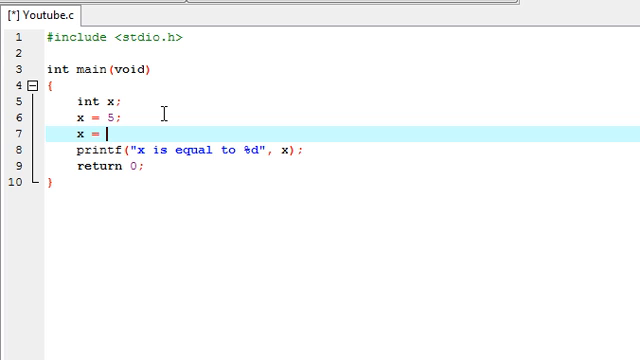
pyautogui.write('6;')
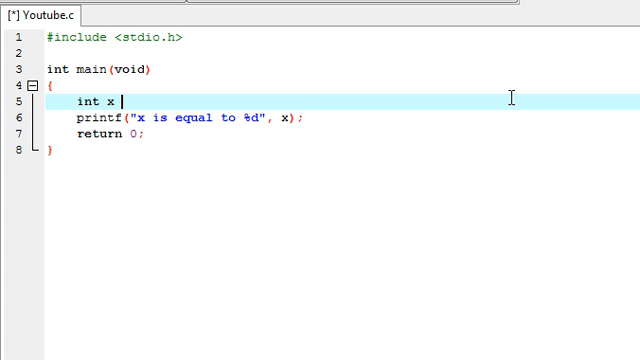
# Initialise the declaration directly as int x = 5; on one line.
pyautogui.write('= 5;')
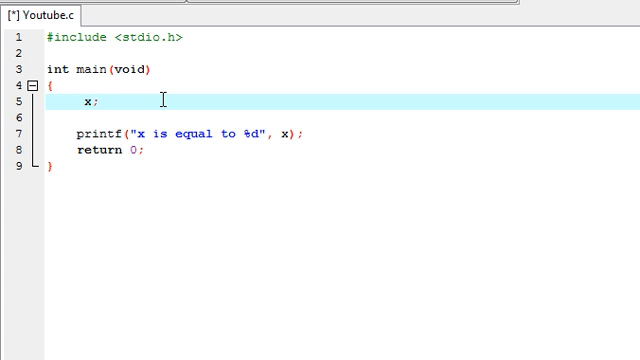
# Change the declaration so x is a char.
pyautogui.write('char')
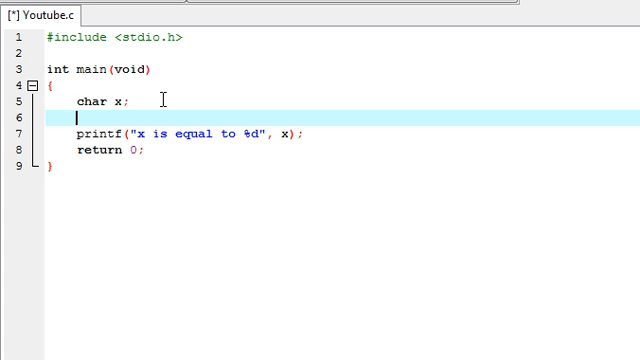
# Assign x = 't'; and switch the printf format specifier from %d to %c.
pyautogui.write('x')
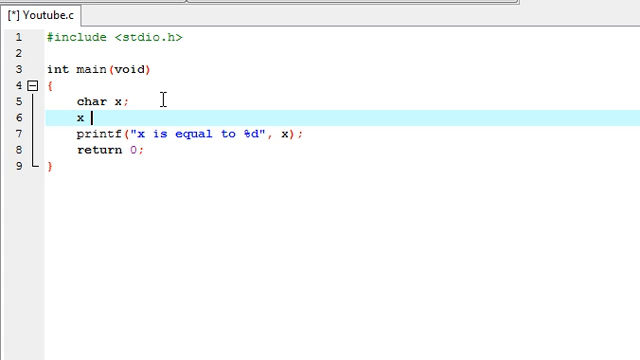
pyautogui.write('=')
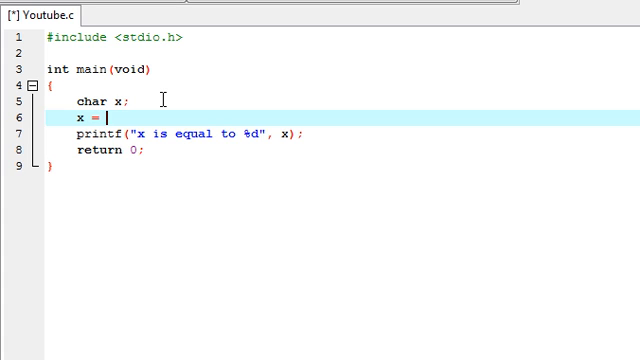
pyautogui.write("'")
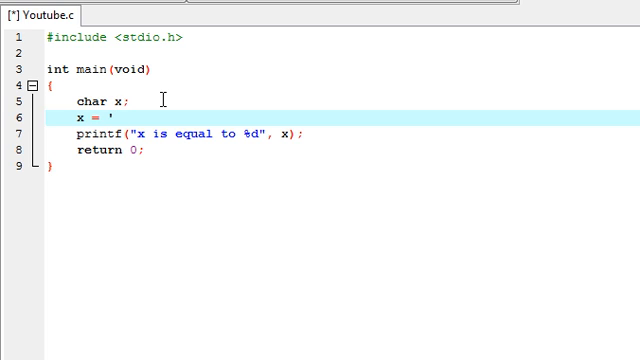
pyautogui.write('t')
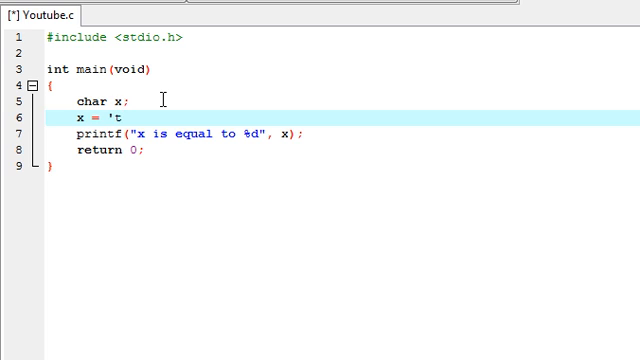
pyautogui.write("'")
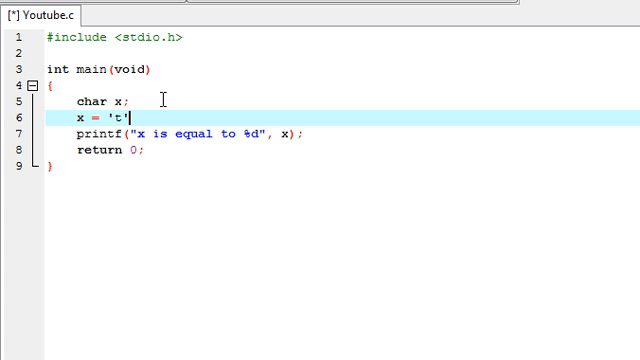
pyautogui.write(';')
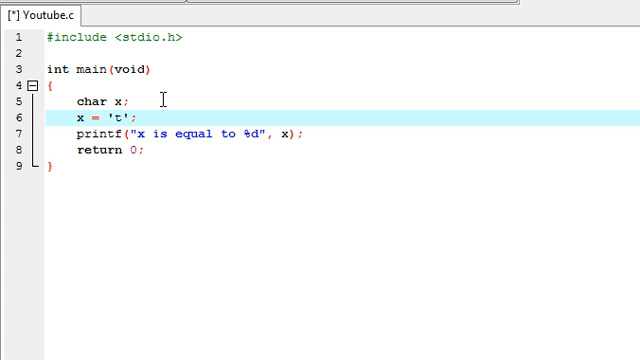
pyautogui.moveTo(208, 136)
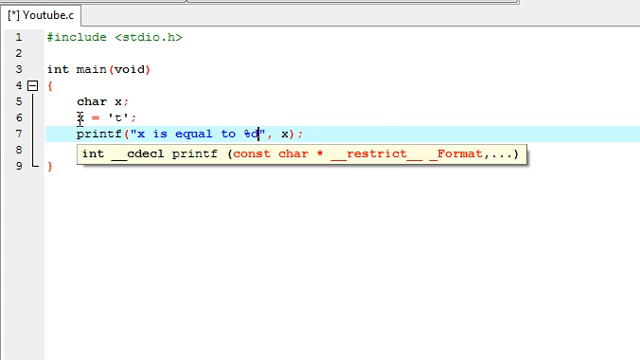
pyautogui.moveTo(356, 114)
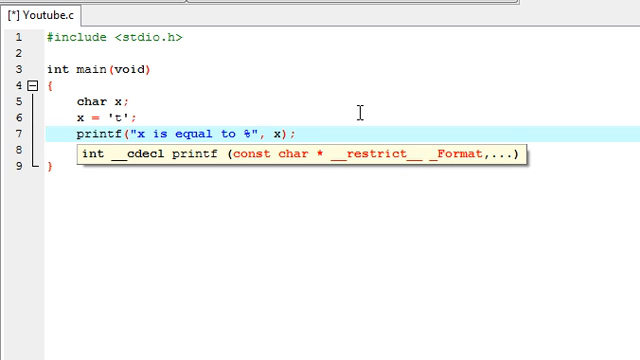
pyautogui.write('c')
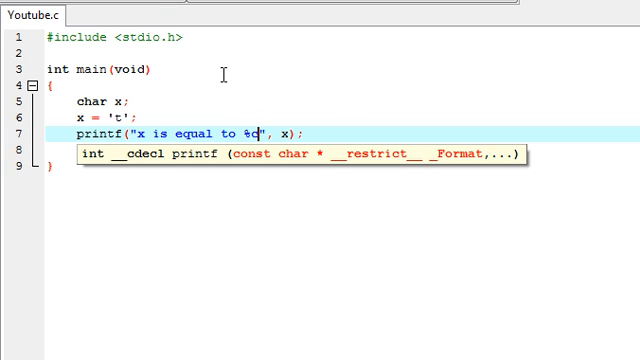
pyautogui.moveTo(244, 130)
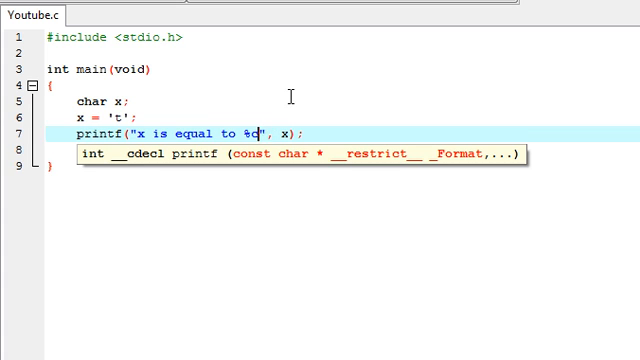
pyautogui.moveTo(210, 136)
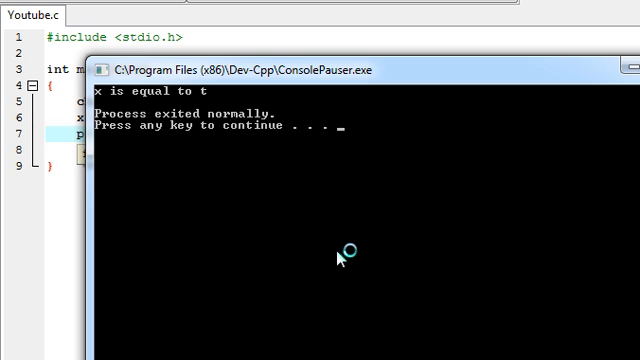
pyautogui.moveTo(338, 256)
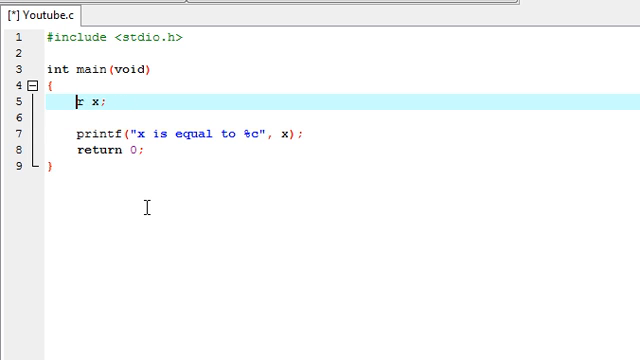
# Strip the char type from x's declaration after the console printed x is equal to t.
pyautogui.press('Backspace')
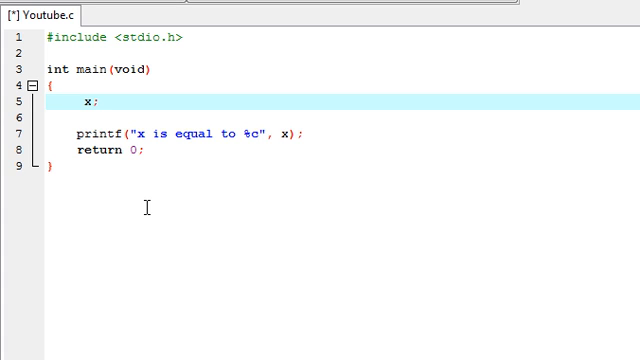
# Declare int x, assign x = 10.1; and run it so the console prints x is equal to 10.
pyautogui.write('int')
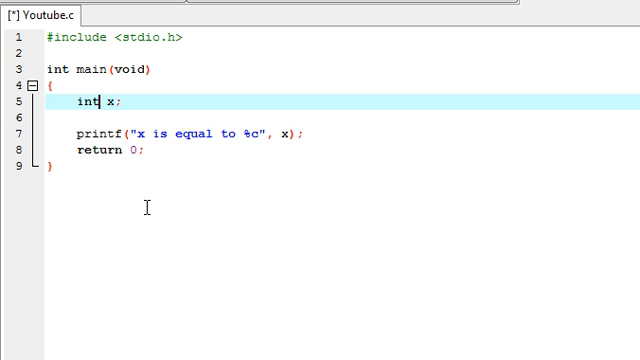
pyautogui.click(284, 134)
pyautogui.write('d')
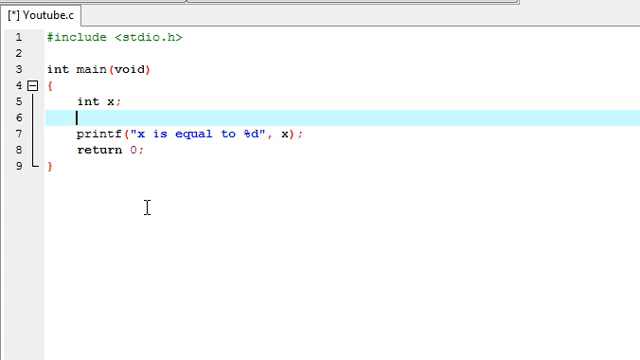
pyautogui.write('x = 10.1;')
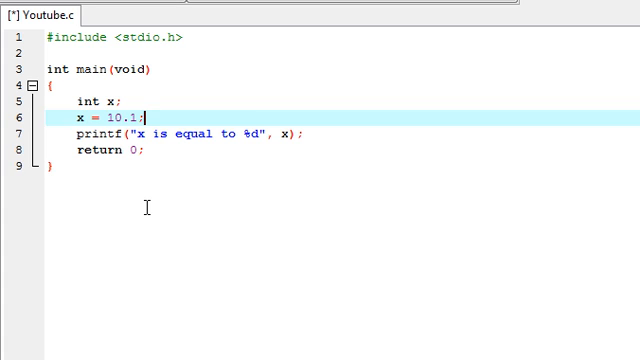
pyautogui.press('ctrl+s')
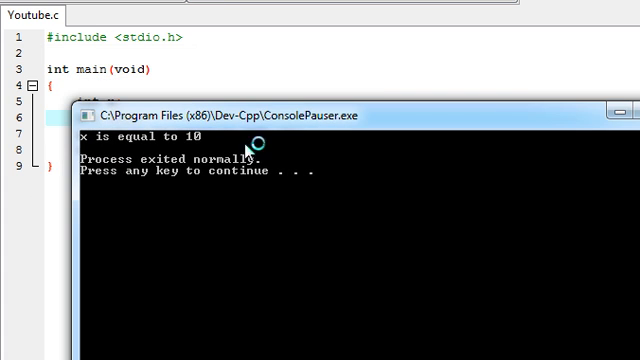
pyautogui.moveTo(372, 260)
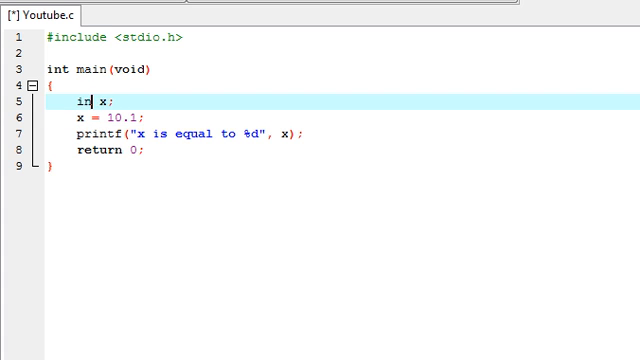
# Change x to a float and its printf format specifier from %d to %f.
pyautogui.write('float')
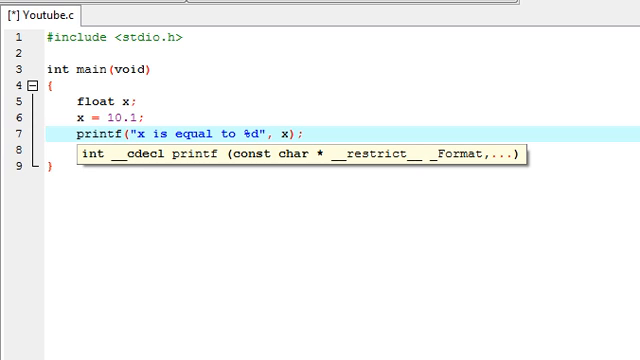
pyautogui.click(284, 132)
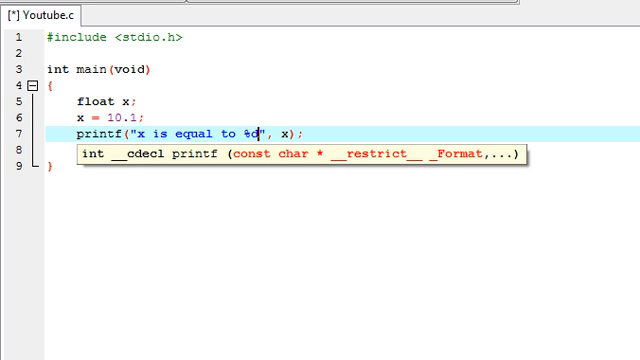
pyautogui.press('Backspace')
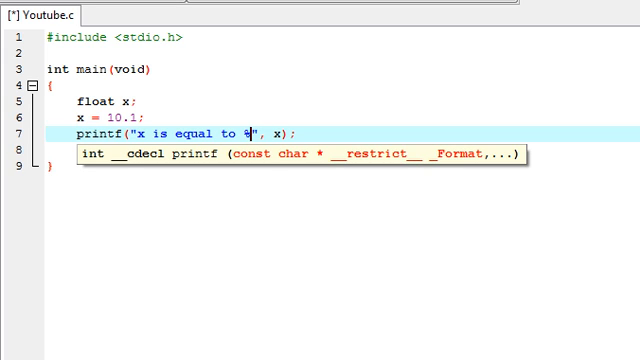
pyautogui.write('f')
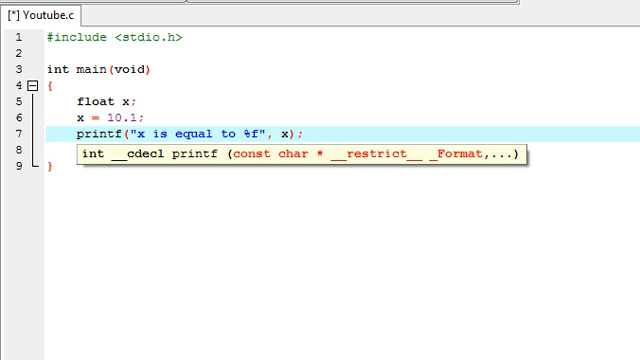
pyautogui.press('Backspace')
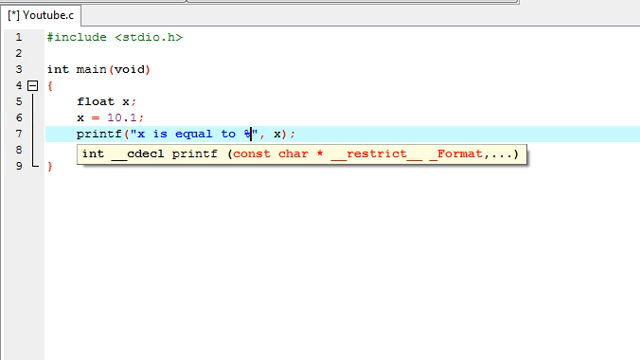
pyautogui.write('f')
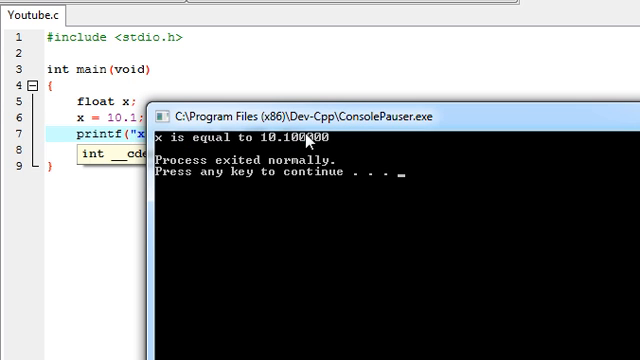
pyautogui.moveTo(548, 168)
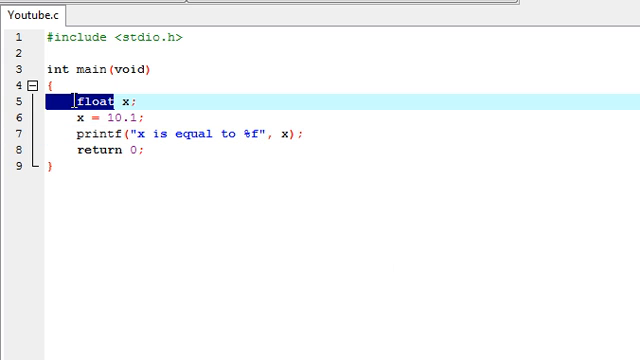
# Declare x as double and revert the printf specifier from %f to %d.
pyautogui.write('doub')
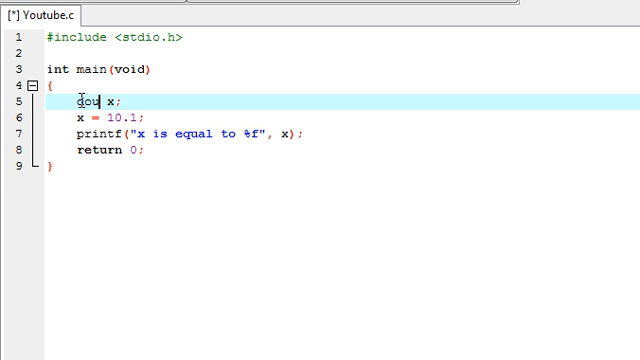
pyautogui.write('ble')
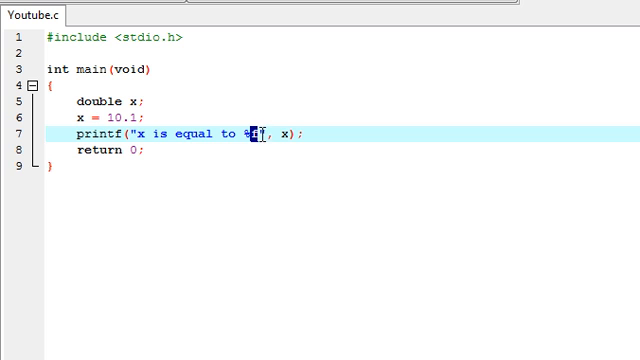
pyautogui.write('d')
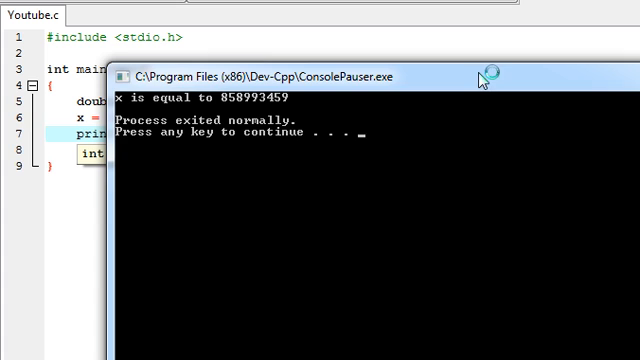
pyautogui.moveTo(248, 116)
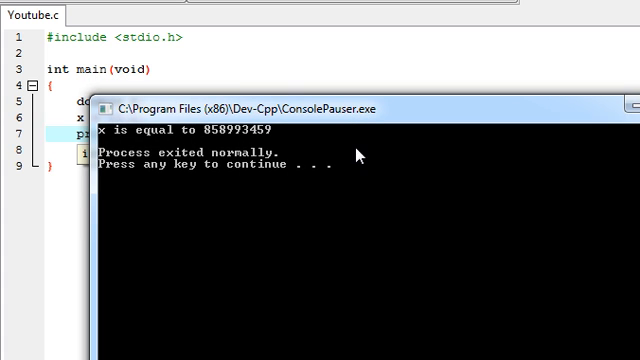
pyautogui.moveTo(360, 150)
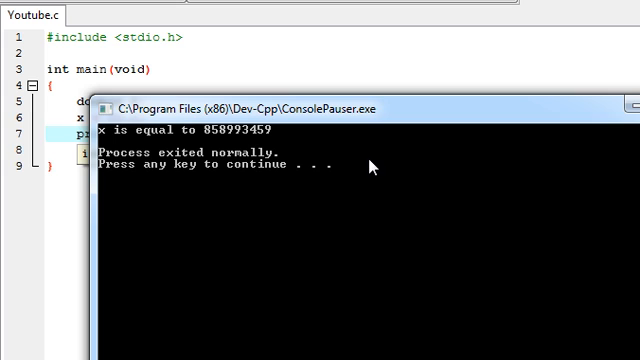
pyautogui.moveTo(378, 174)
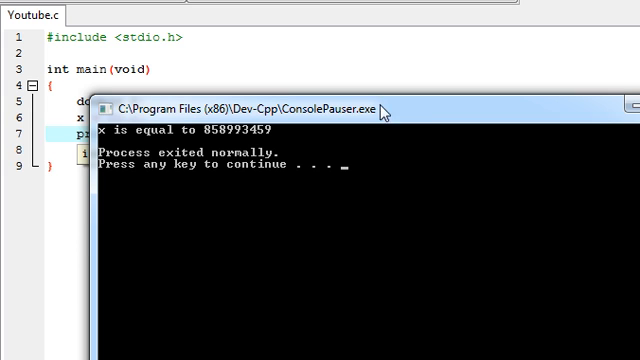
pyautogui.moveTo(374, 152)
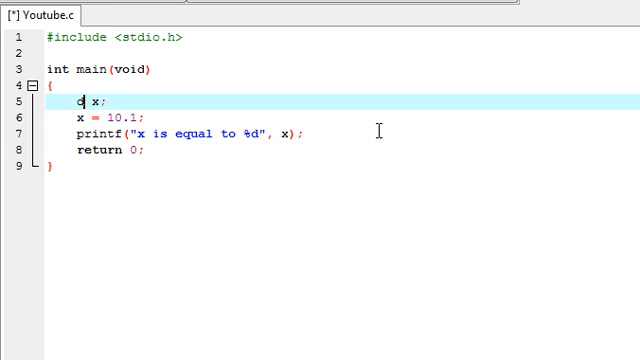
# Retype x's type, briefly trying short, to end with 'long long x;' still printed via %d.
pyautogui.write('short')
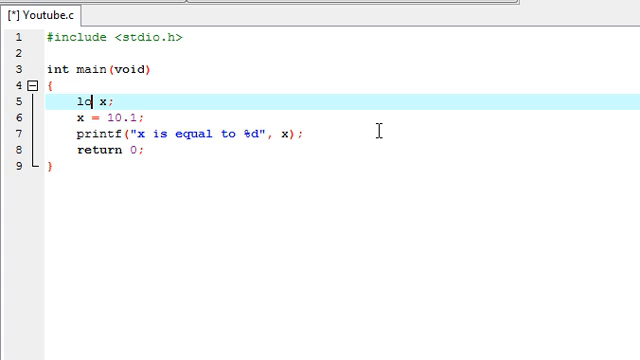
pyautogui.write('ngf')
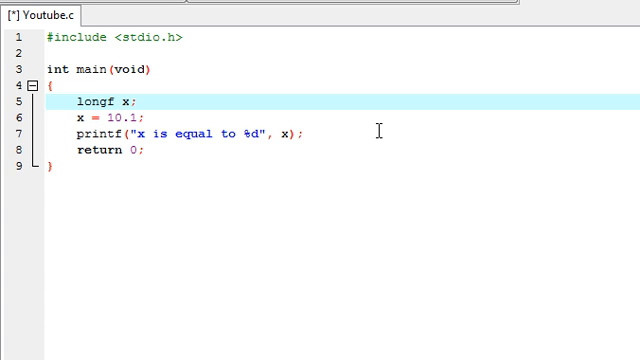
pyautogui.press('Backspace')
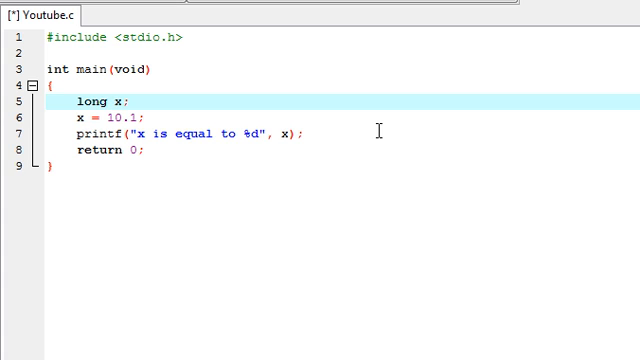
pyautogui.write('long')
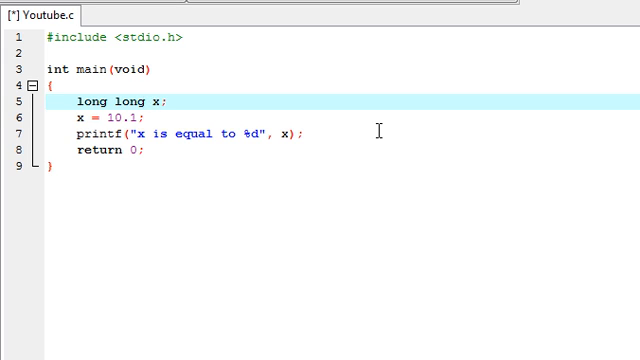
pyautogui.click(152, 100)
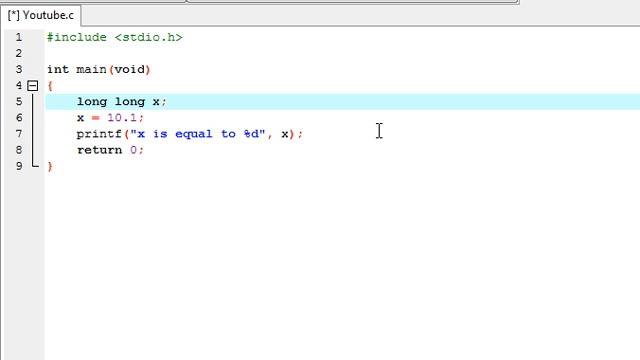
pyautogui.click(142, 100)
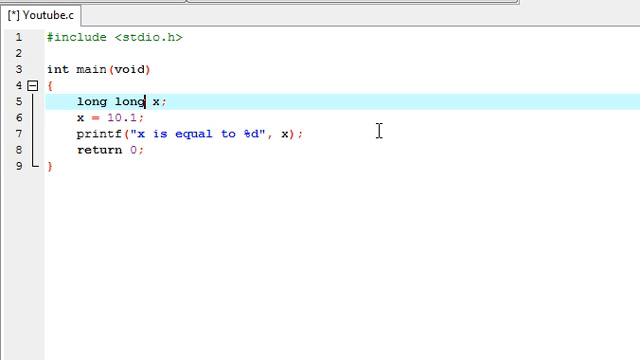